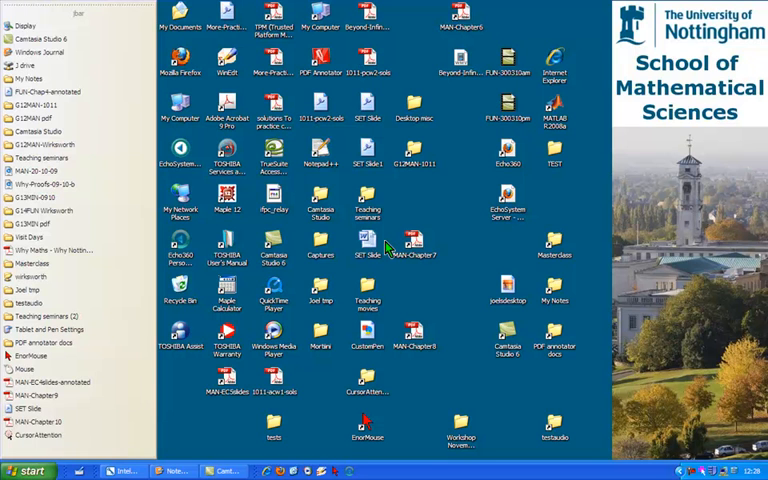
mouse_move(47, 52)
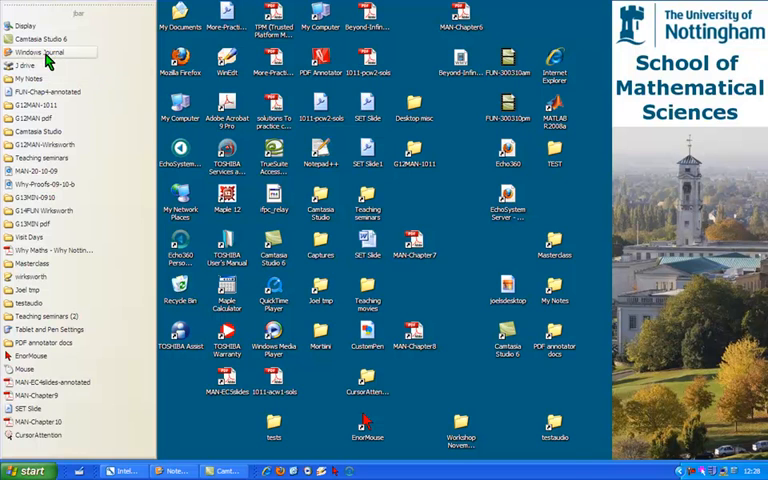
Open a new Windows Journal note and handwrite 'Here is some writing. And I…'
click(48, 52)
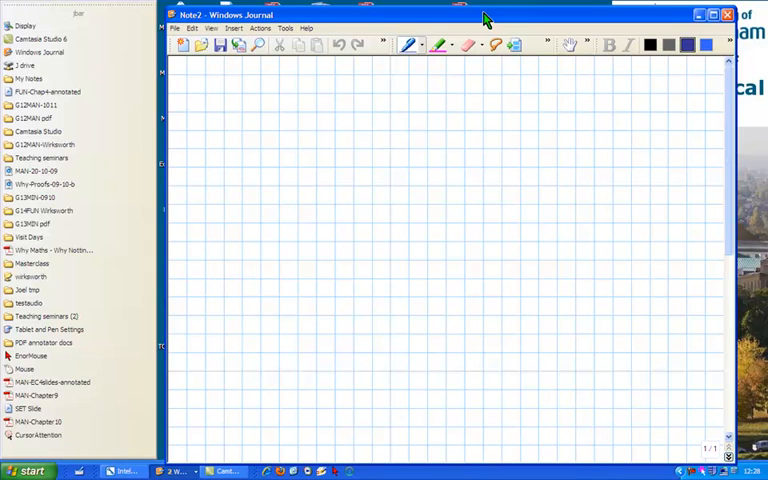
mouse_move(425, 38)
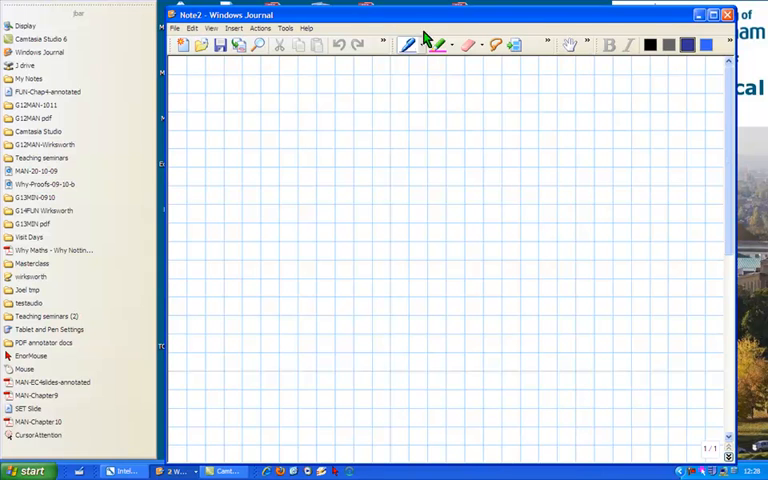
drag(250, 88, 283, 88)
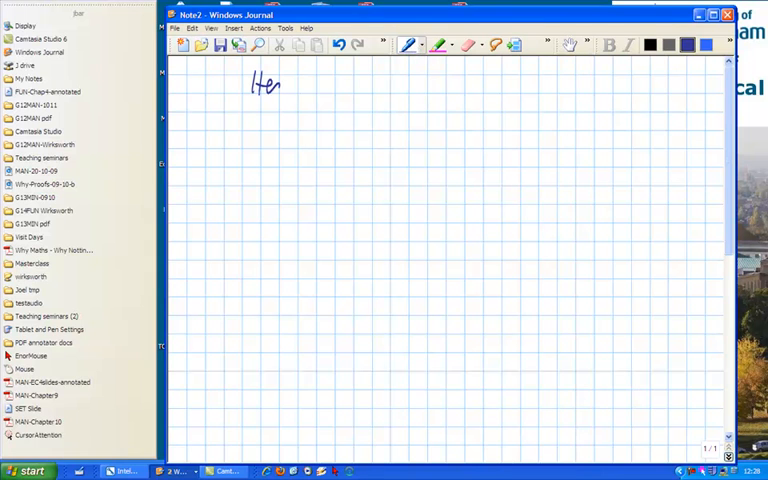
drag(280, 85, 375, 88)
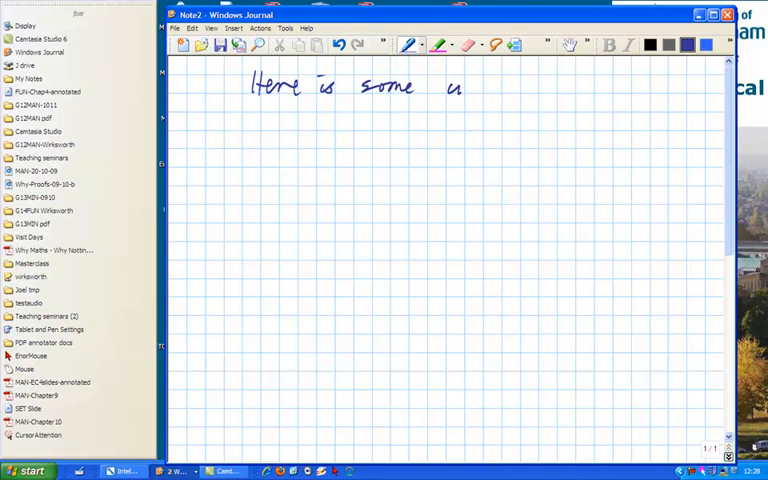
drag(470, 88, 525, 88)
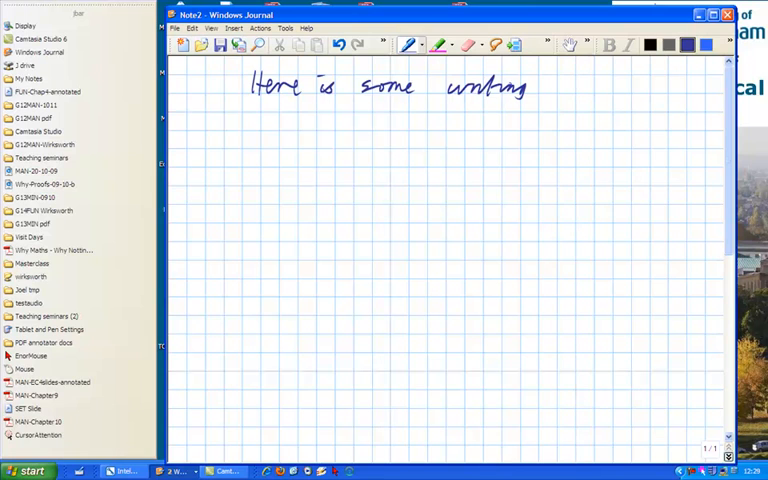
drag(262, 115, 258, 135)
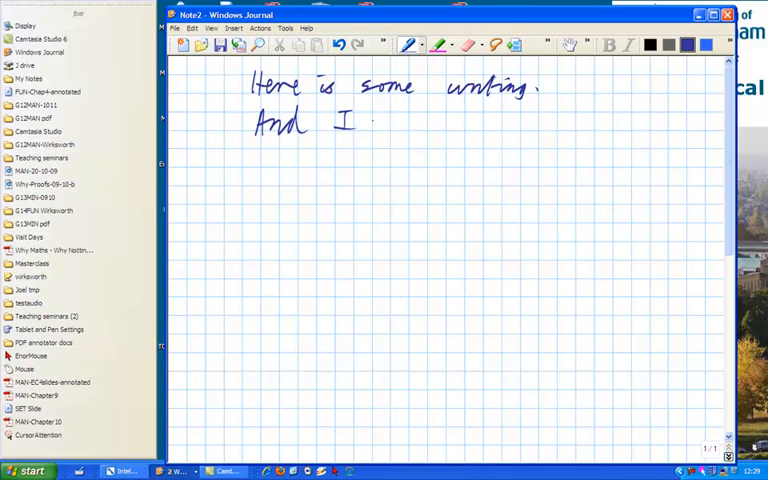
drag(360, 122, 440, 122)
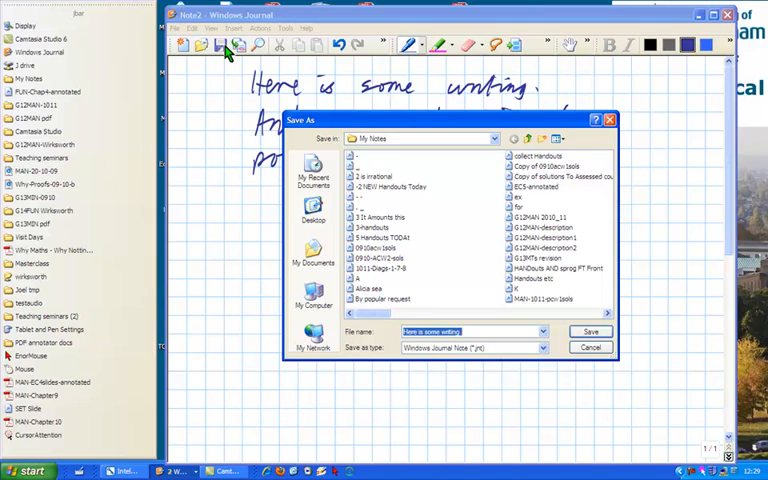
Save the note in My Notes under the name 'Here is some writing'
click(590, 331)
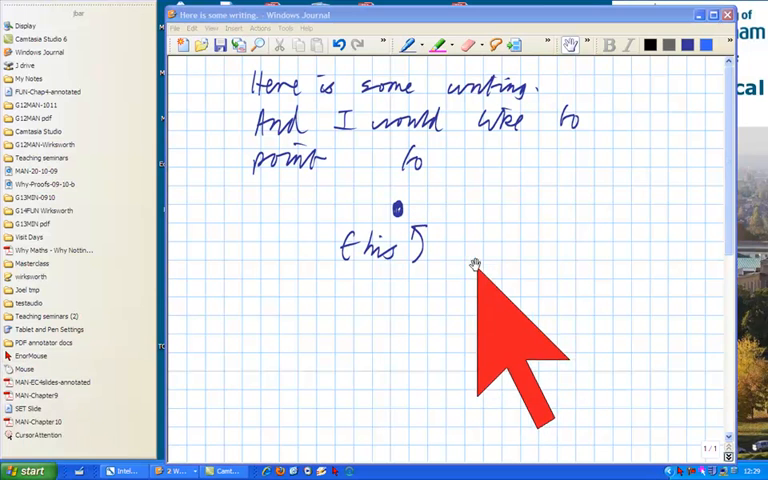
mouse_move(470, 215)
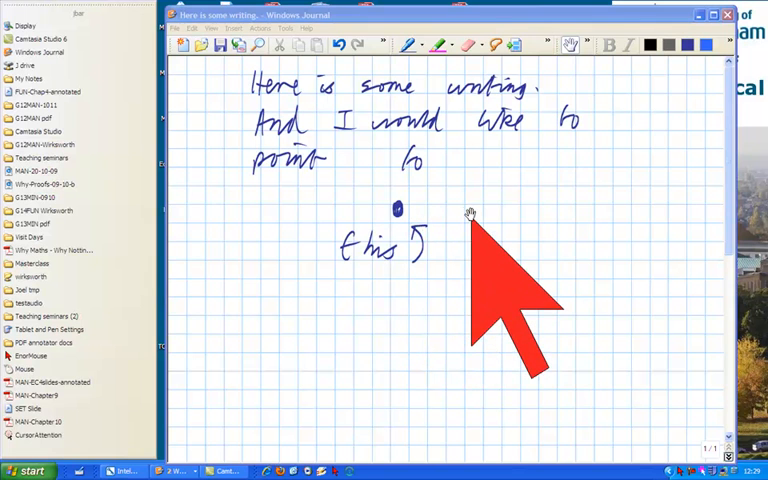
mouse_move(480, 245)
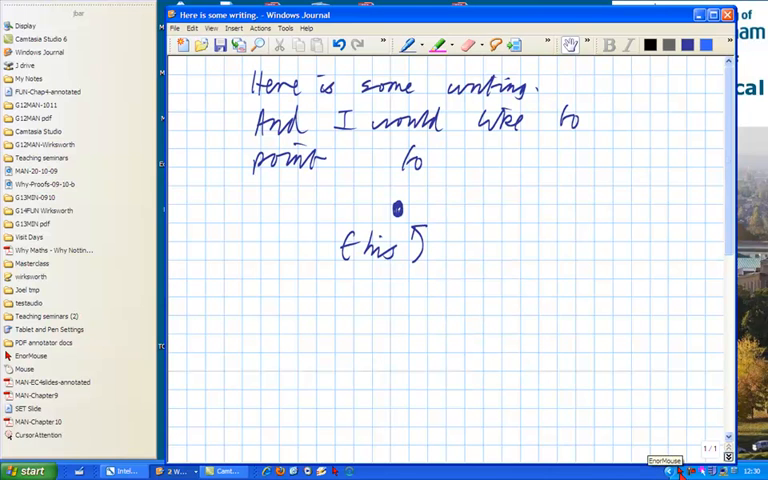
mouse_move(494, 207)
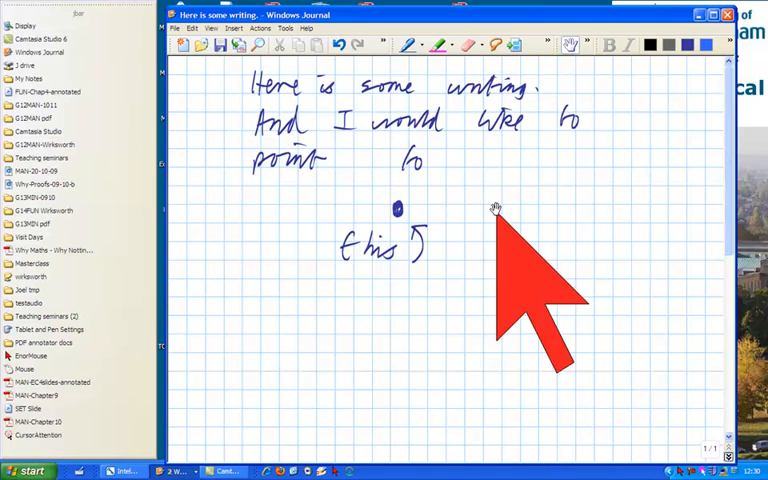
mouse_move(680, 456)
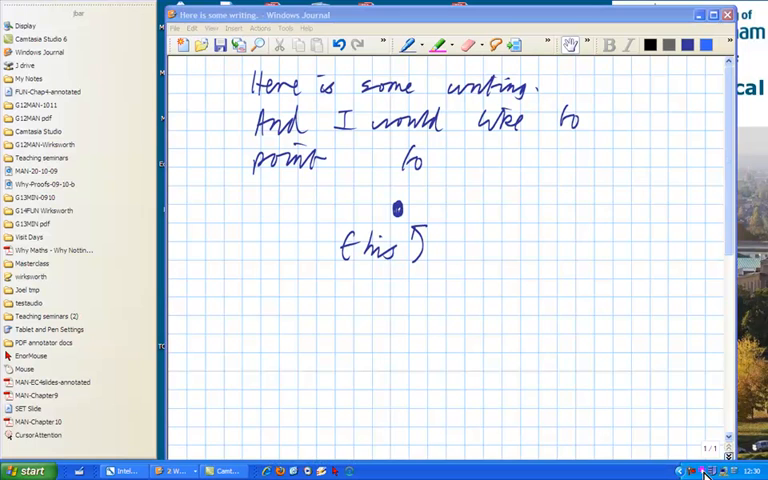
Toggle EnorMouse from the tray so the red arrow shows at a smaller size
click(705, 471)
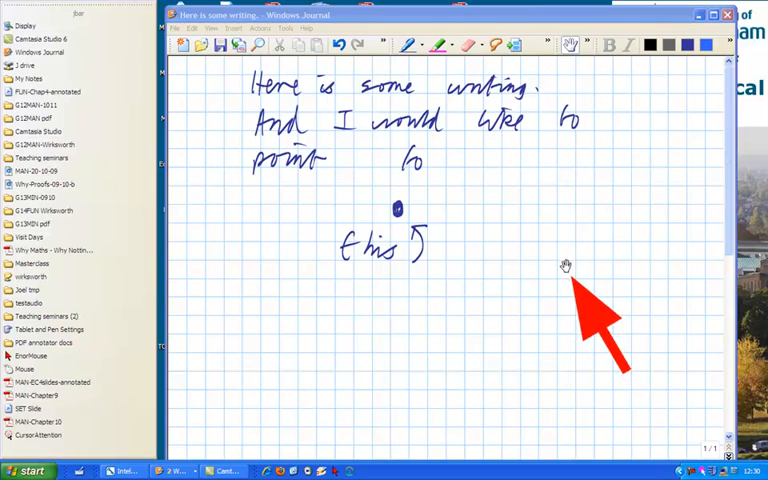
mouse_move(567, 277)
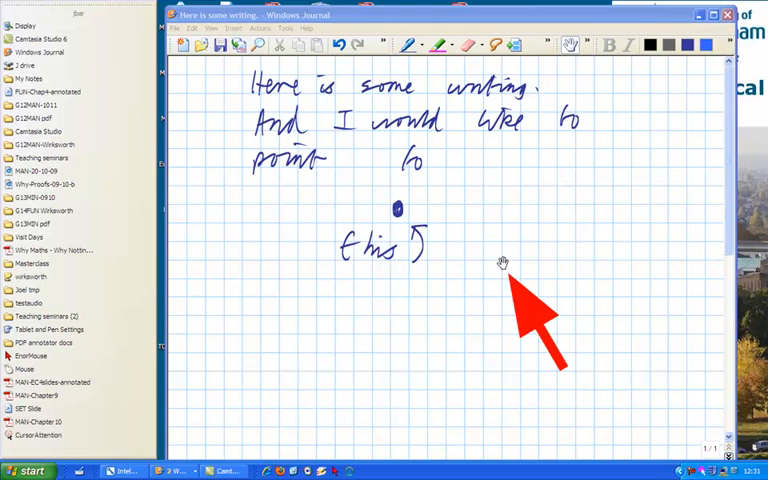
mouse_move(448, 225)
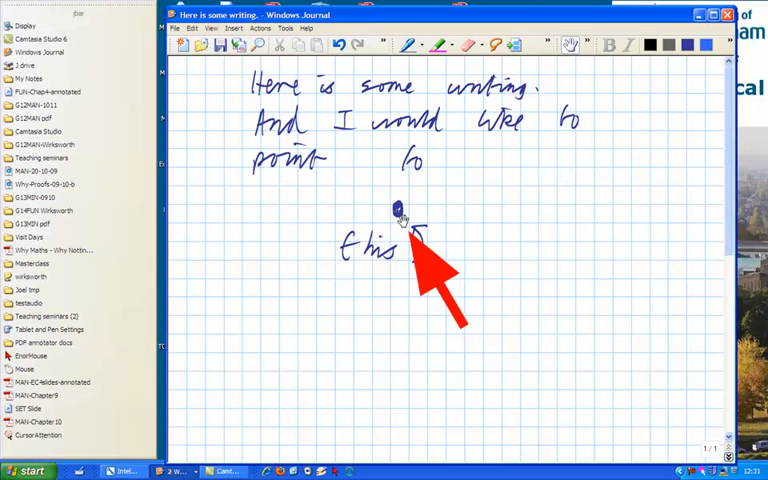
mouse_move(505, 145)
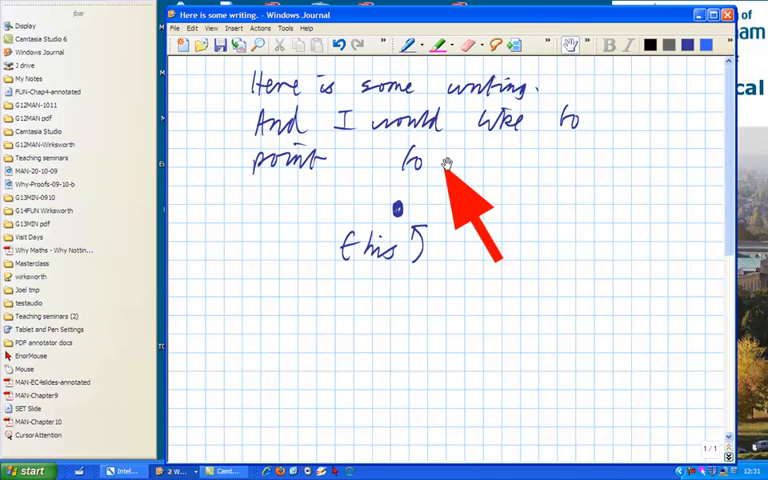
mouse_move(400, 220)
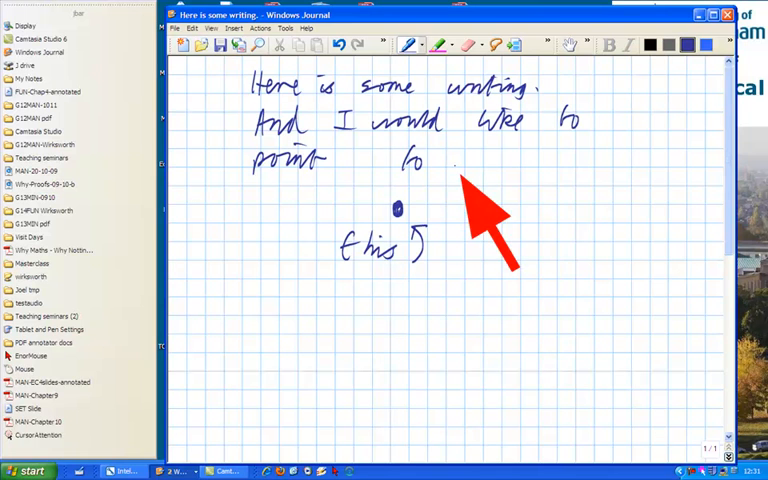
mouse_move(420, 290)
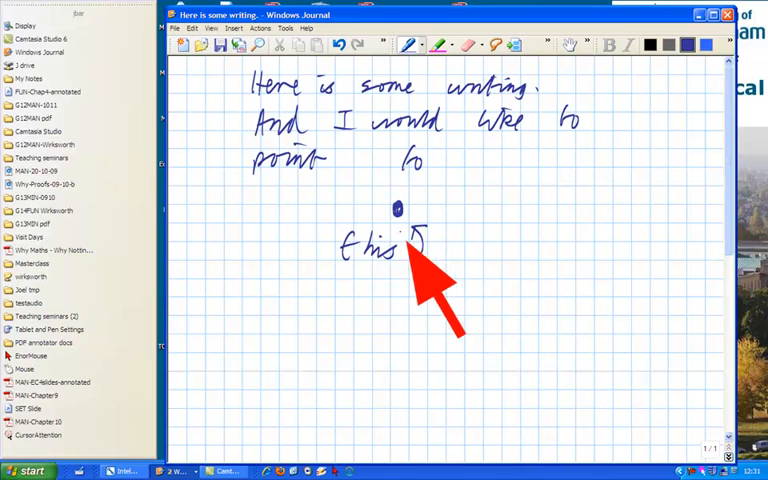